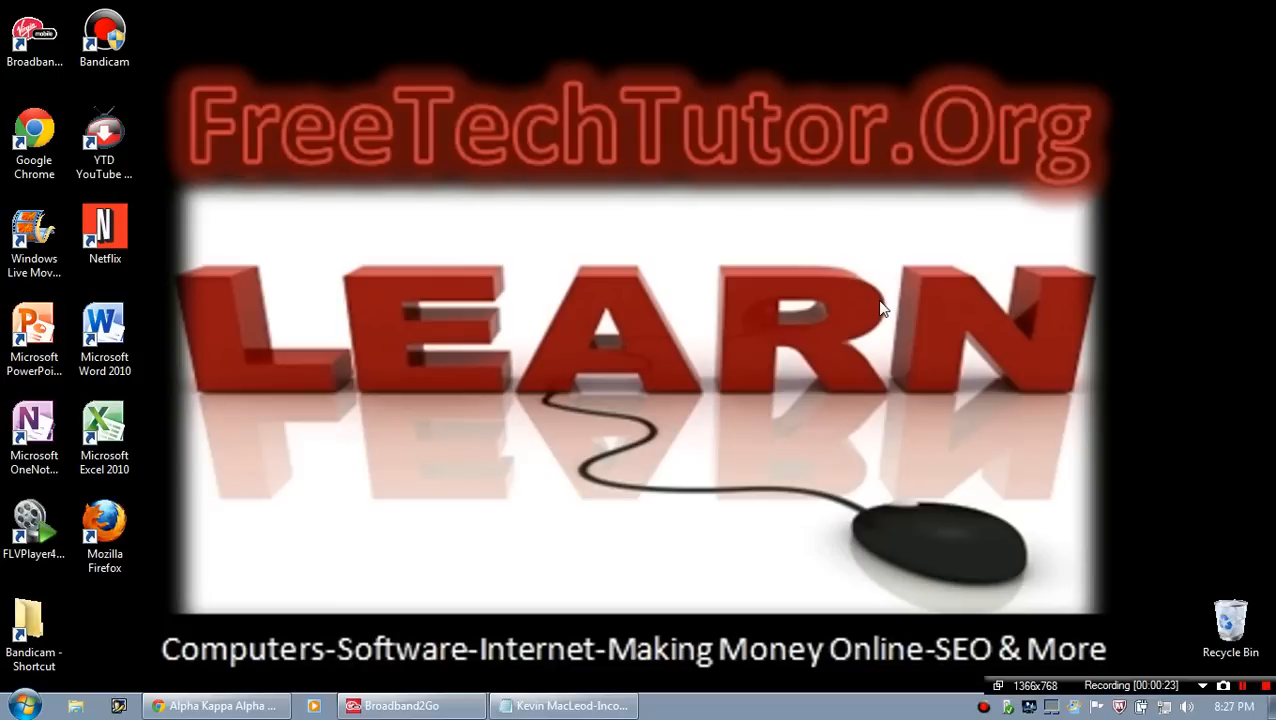
mouse_move(910, 8)
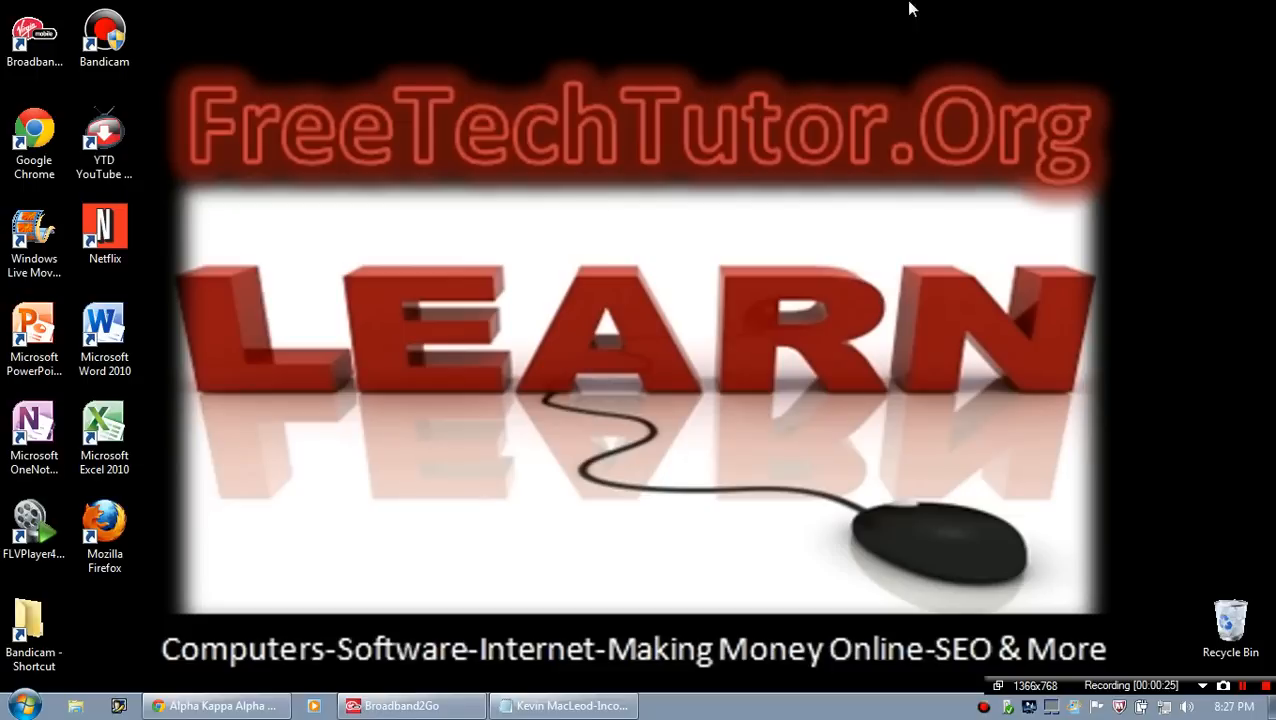
Launch Paint from Start > All Programs > Accessories to get a blank canvas.
click(104, 536)
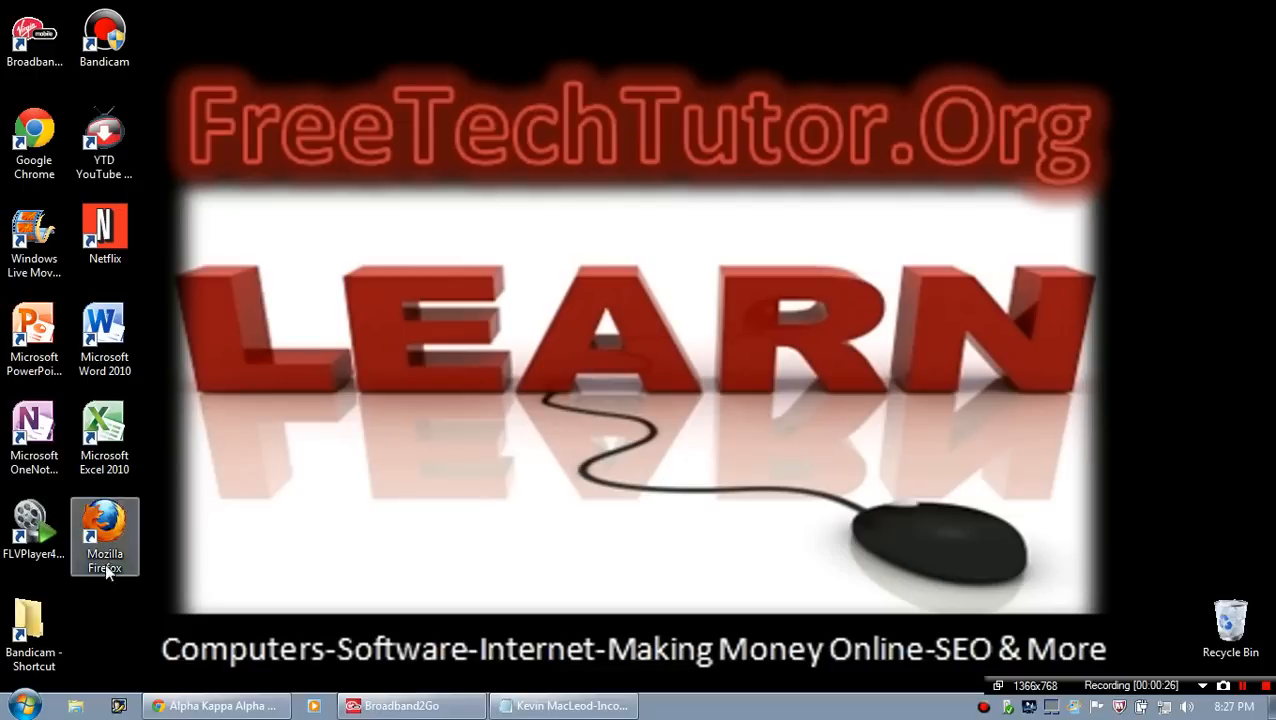
click(20, 704)
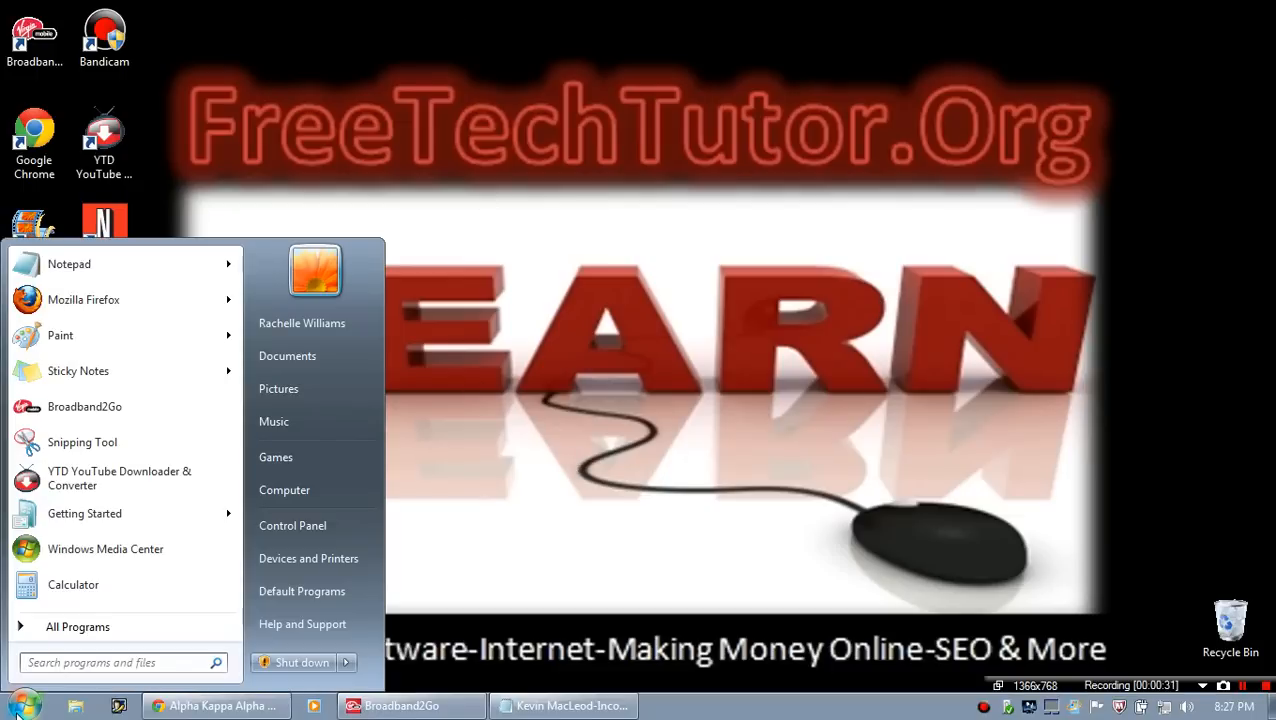
click(76, 626)
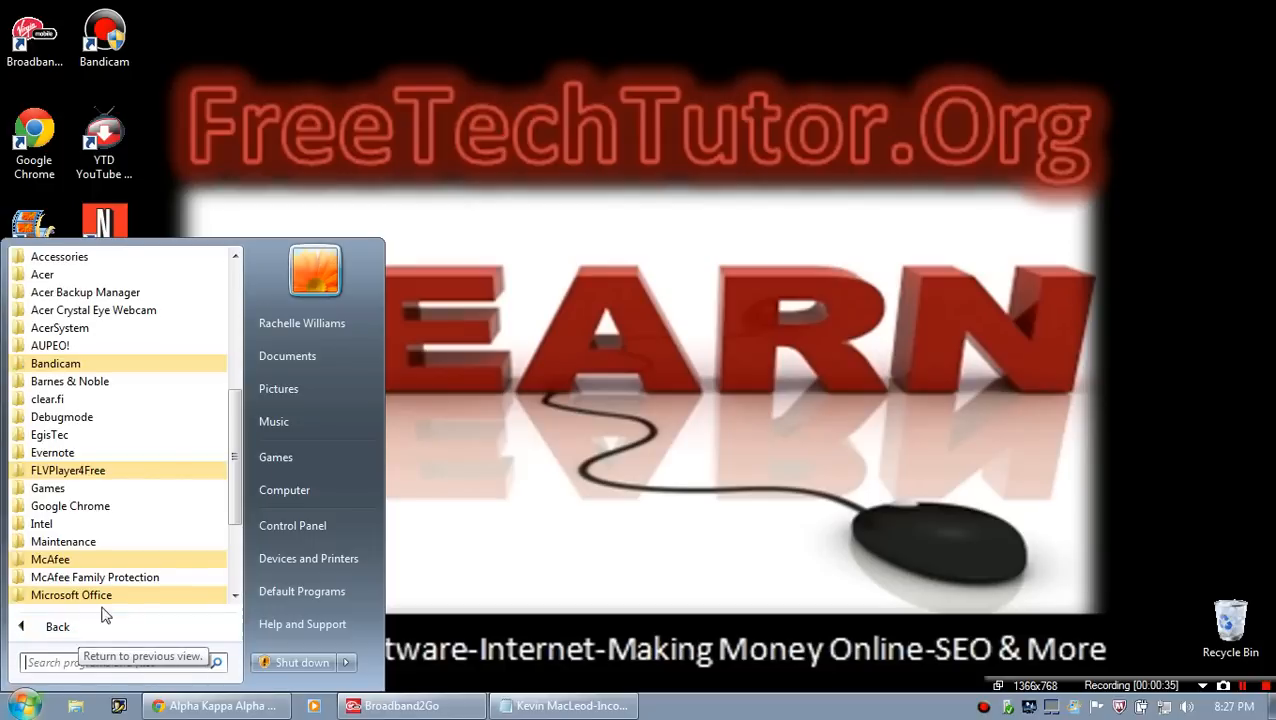
click(60, 256)
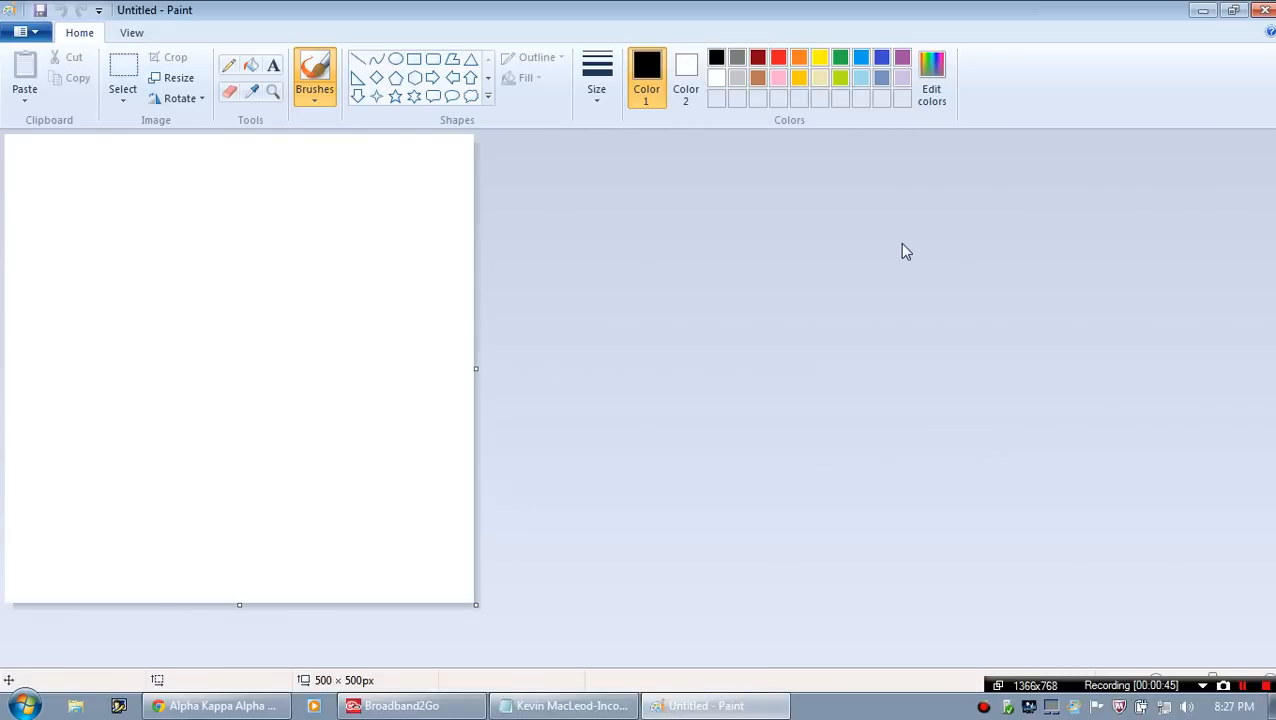
mouse_move(894, 176)
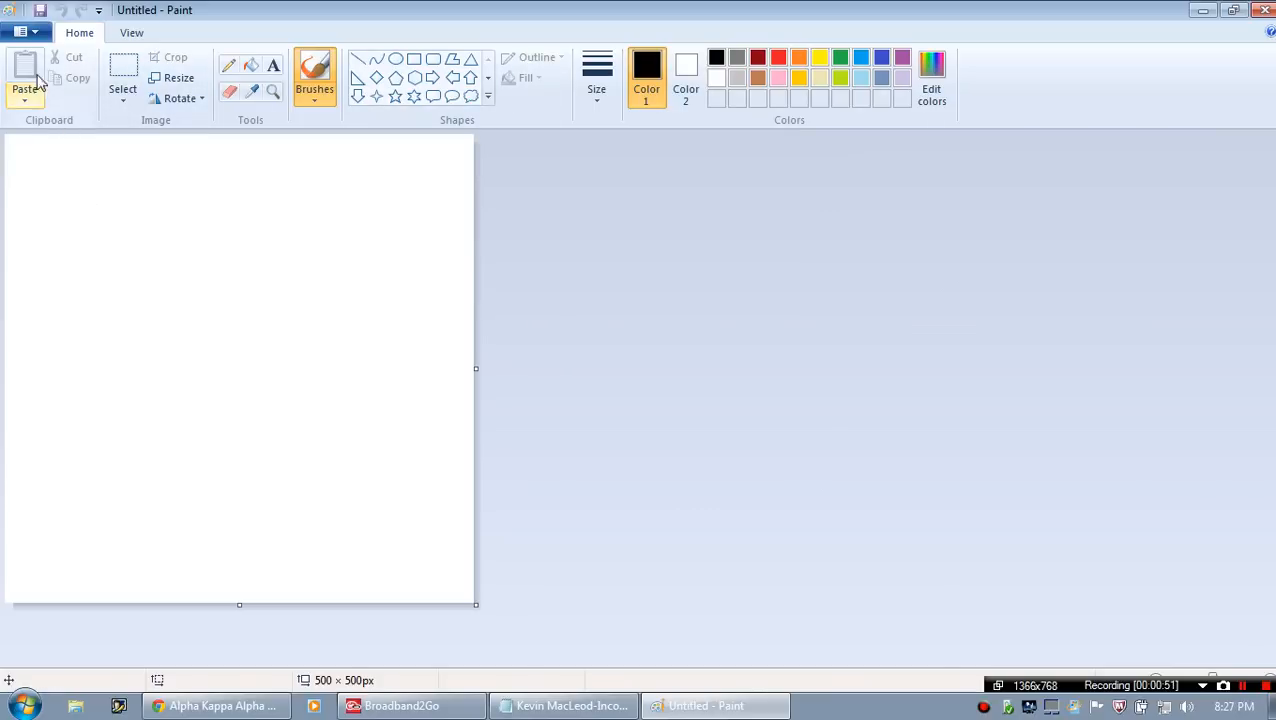
Open the MLK Tomb photo (1024 × 768) from the Free Tech Tutor Photos folder.
click(22, 32)
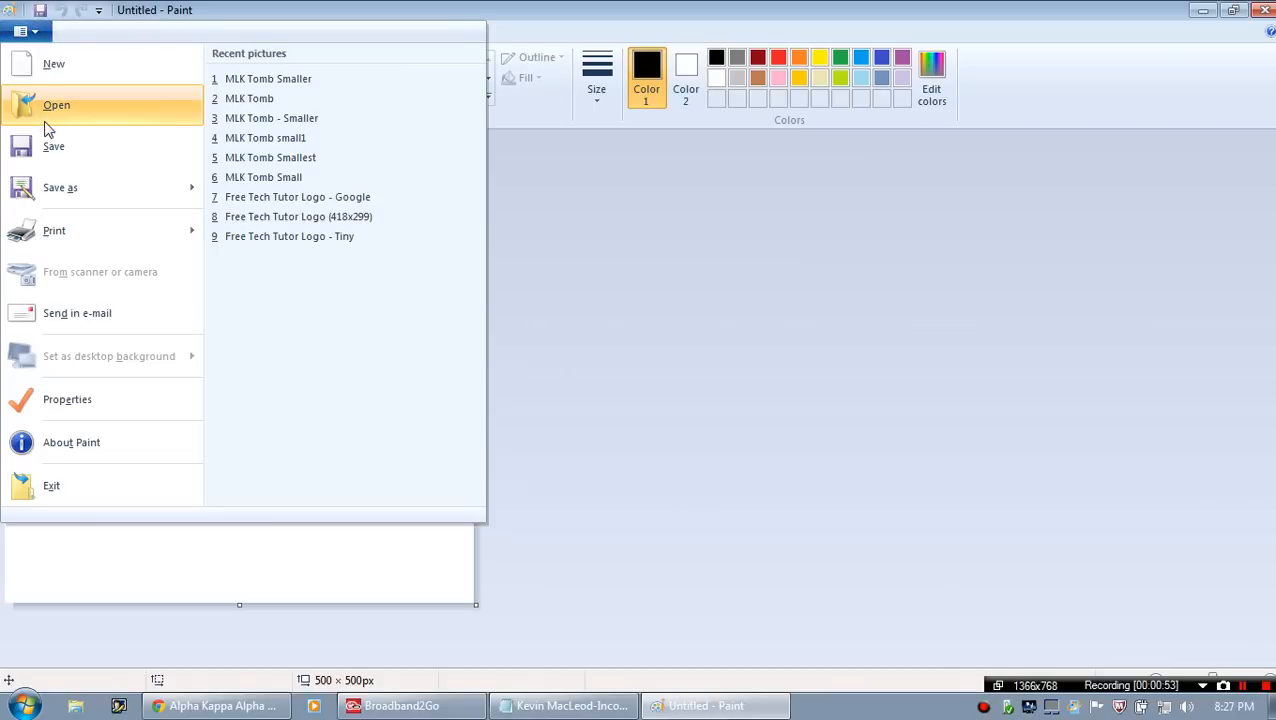
click(56, 104)
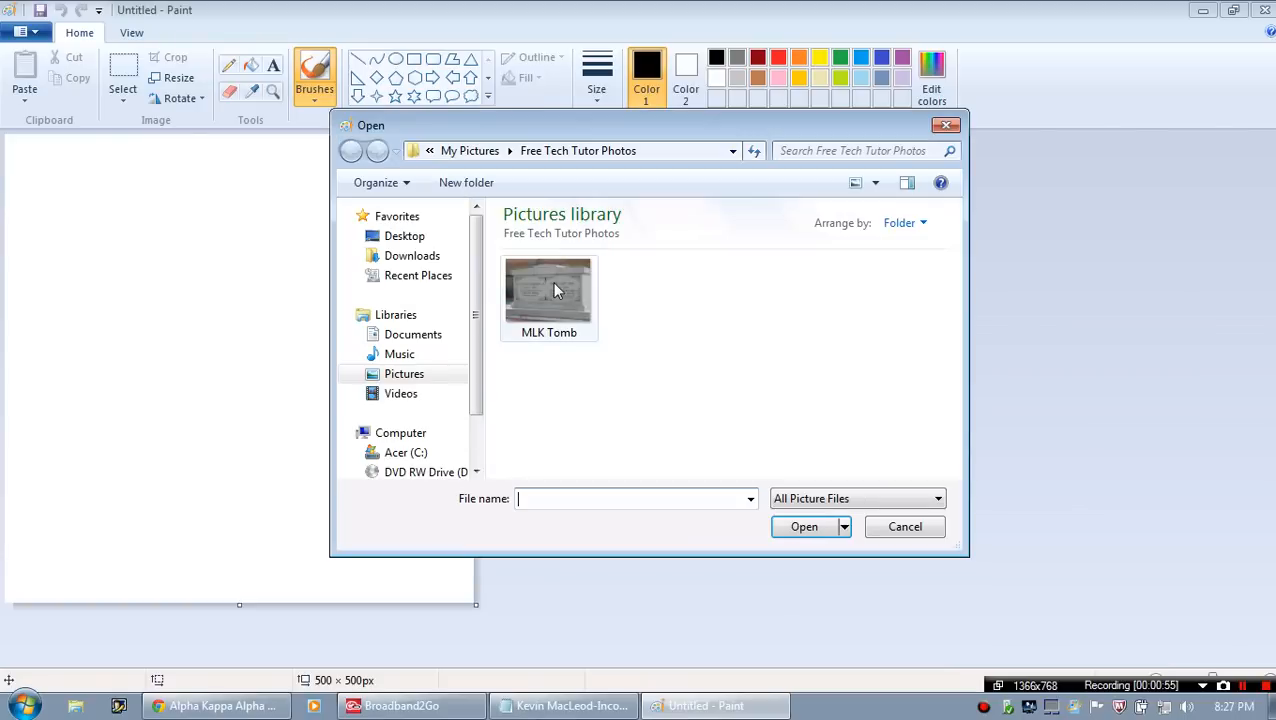
double_click(548, 290)
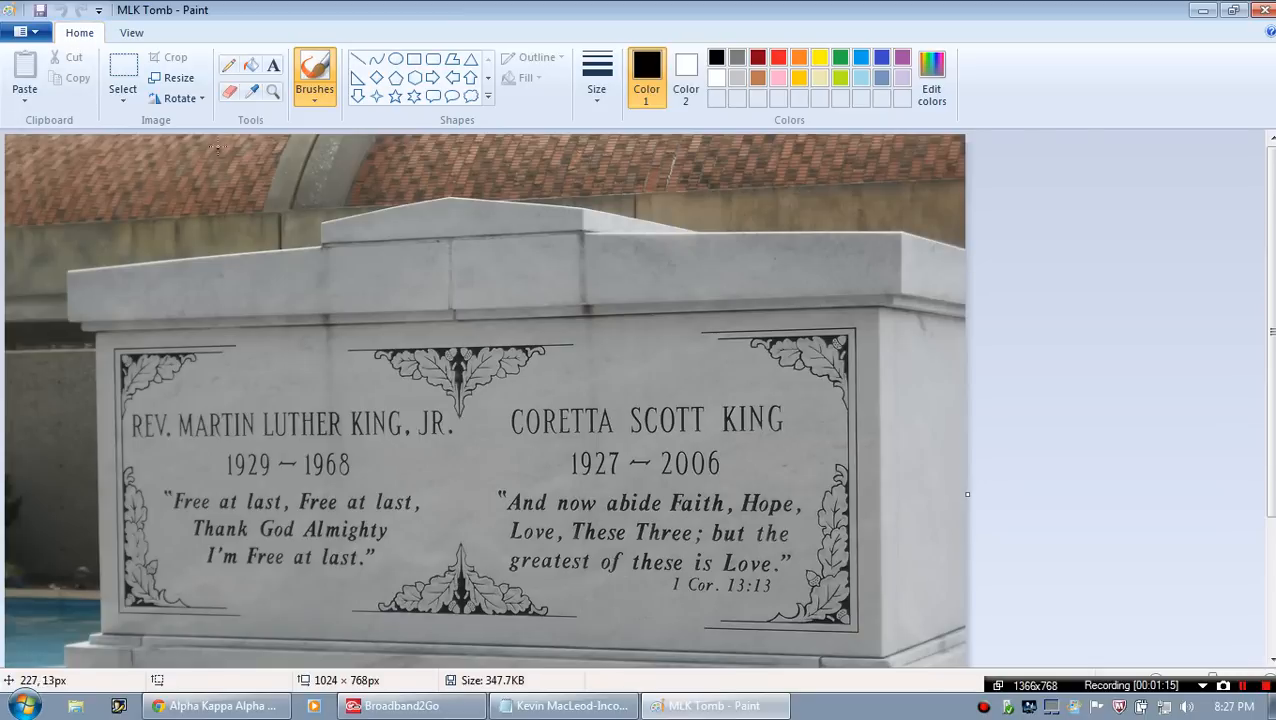
In Resize, switch to pixels and set the horizontal size to 500.
click(178, 76)
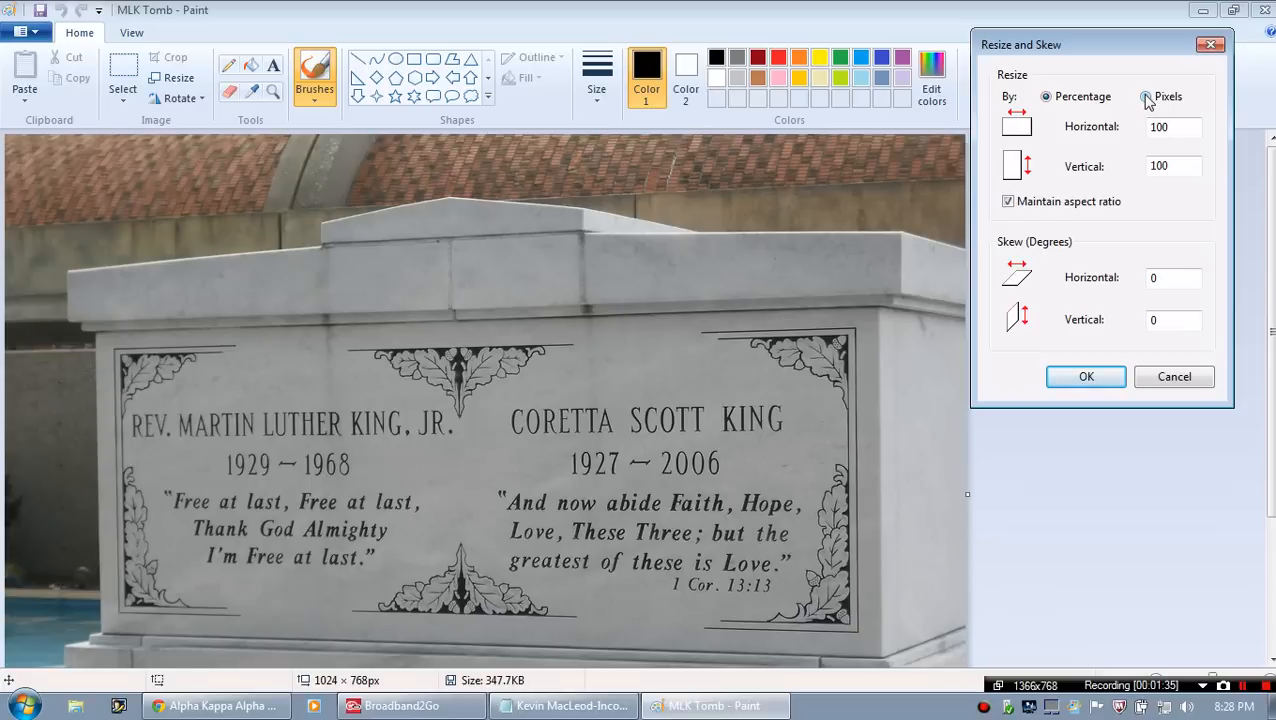
click(1146, 96)
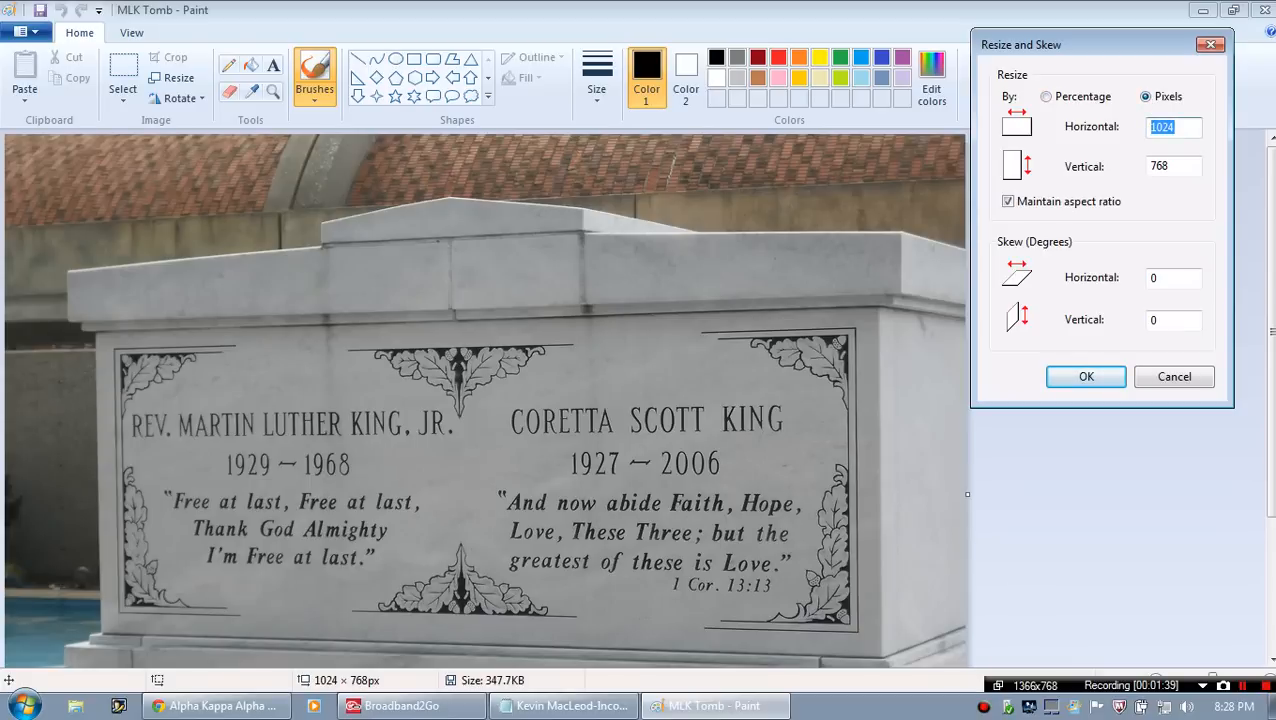
text(500)
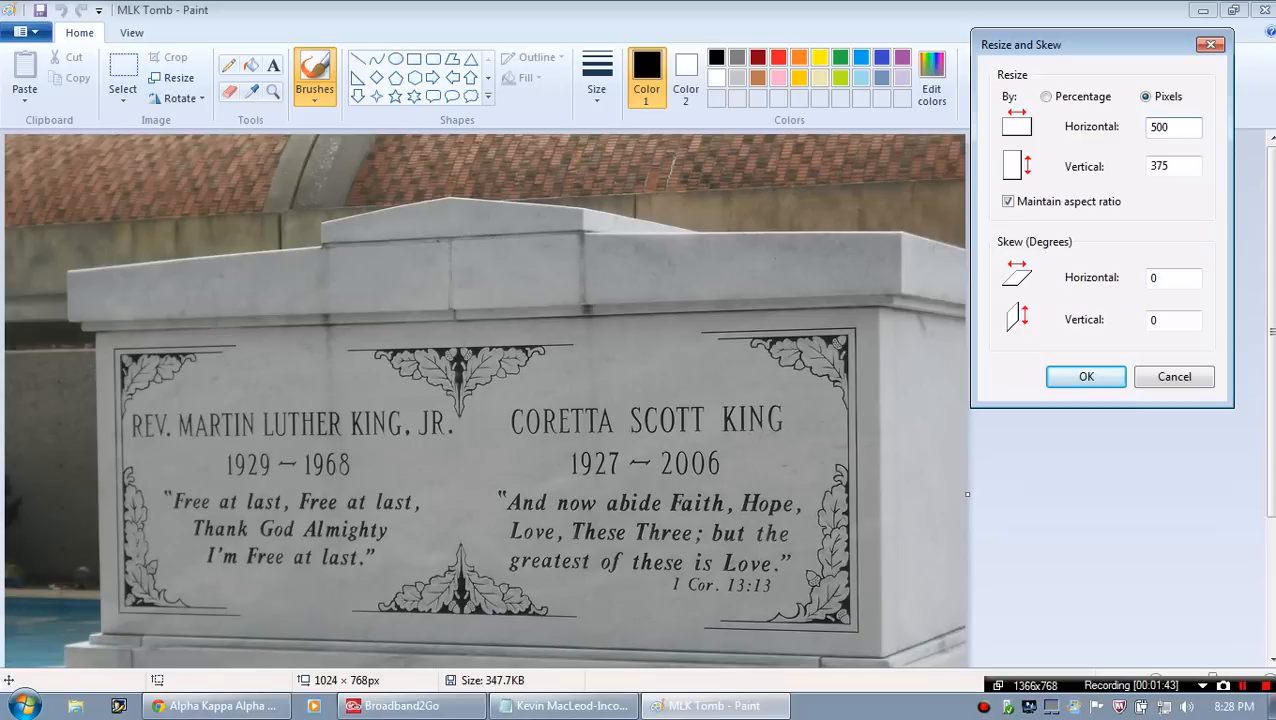
click(1170, 126)
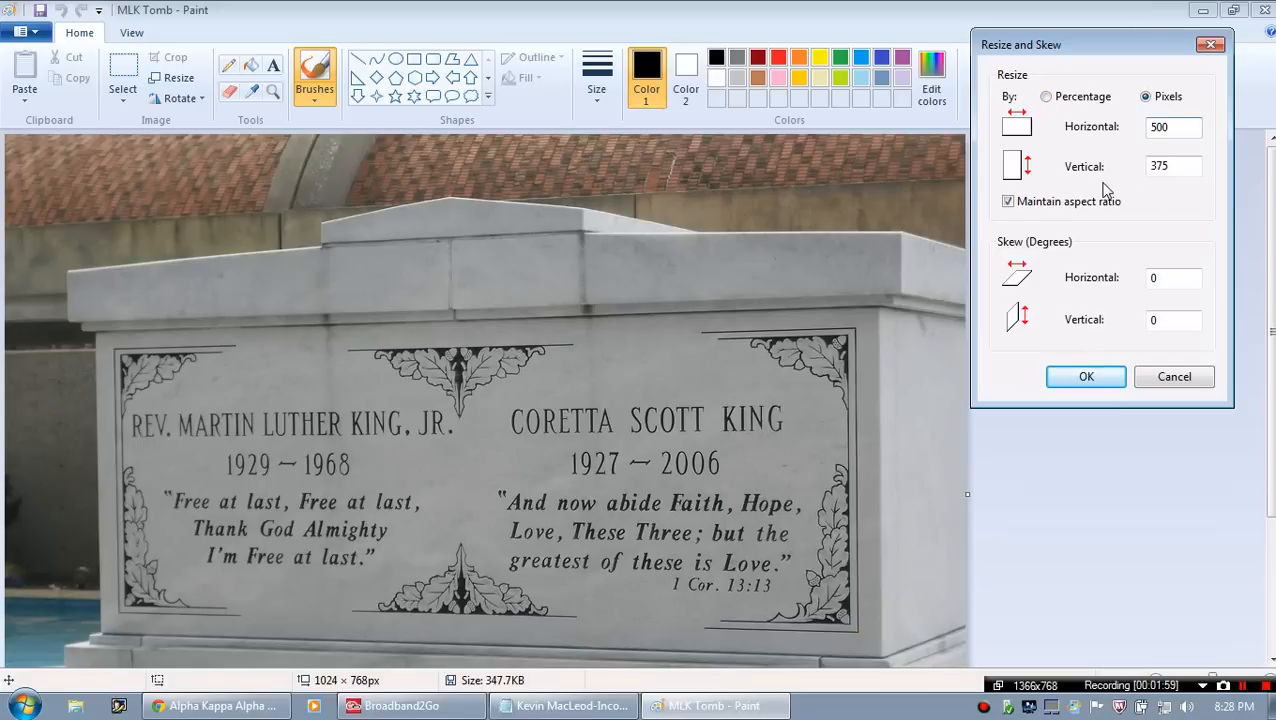
Turn off Maintain aspect ratio, set vertical to 500 and apply the 500 × 500 resize.
click(1008, 200)
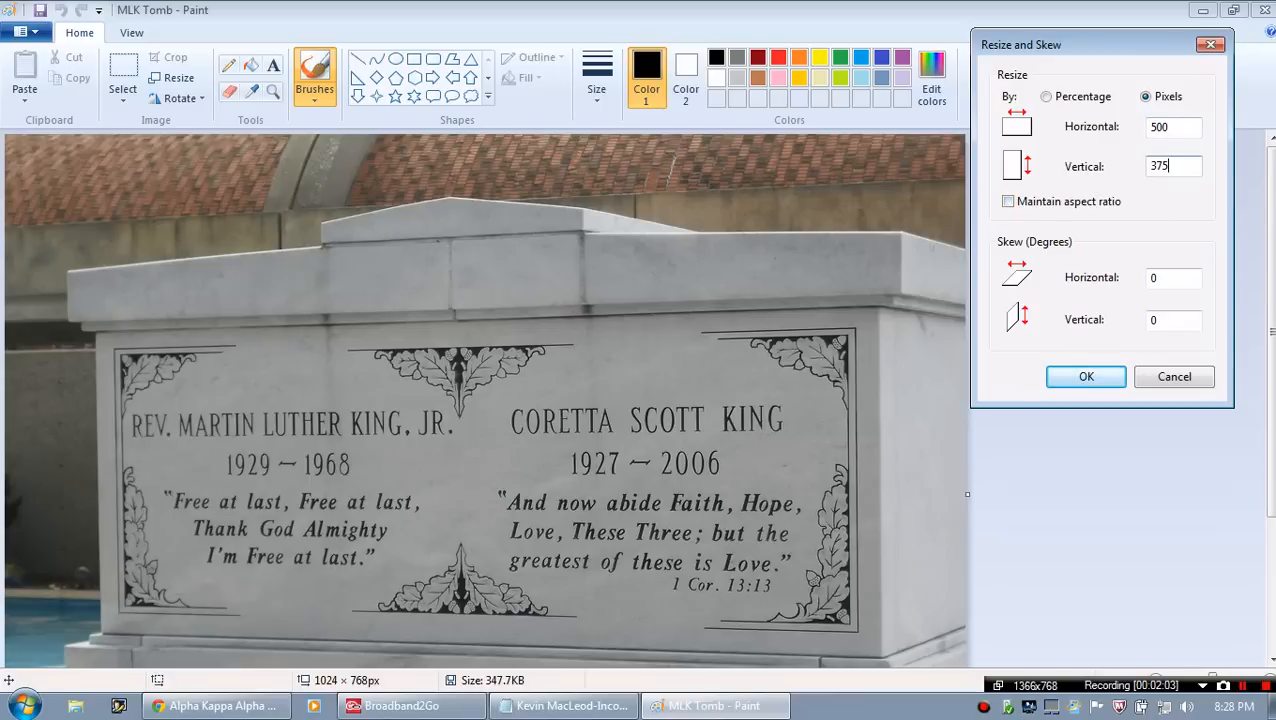
click(1172, 166)
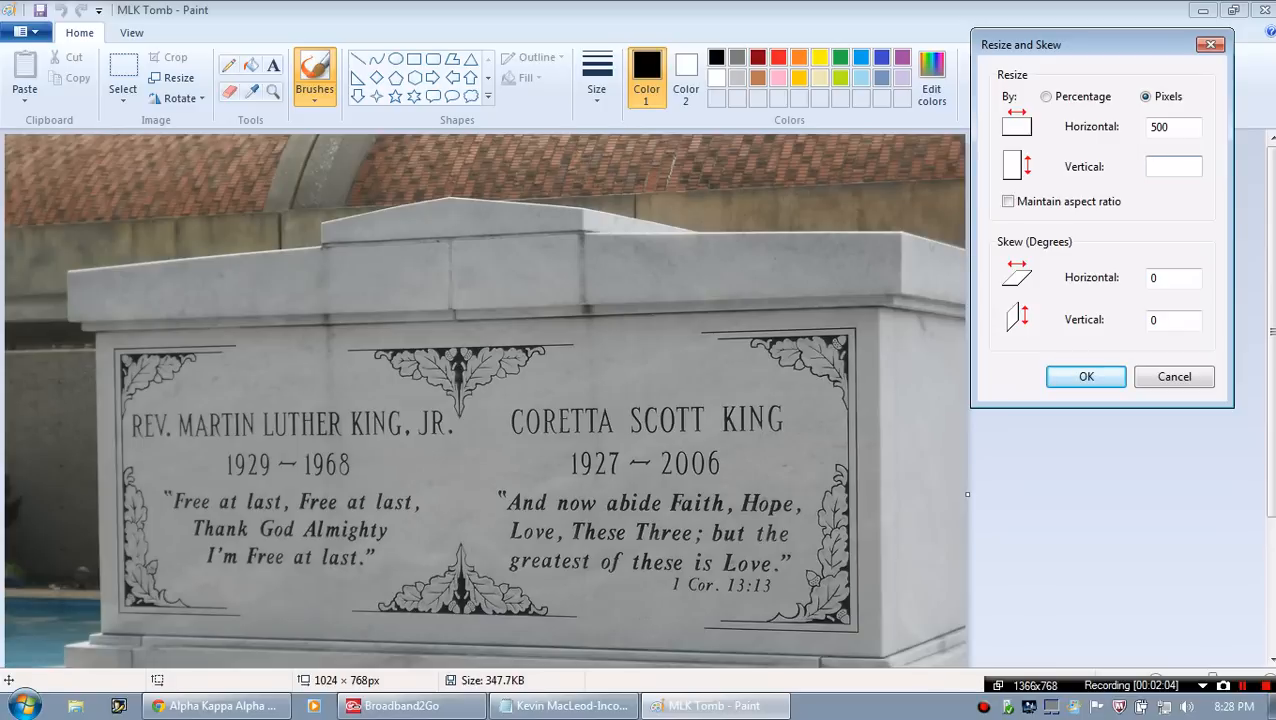
text(500)
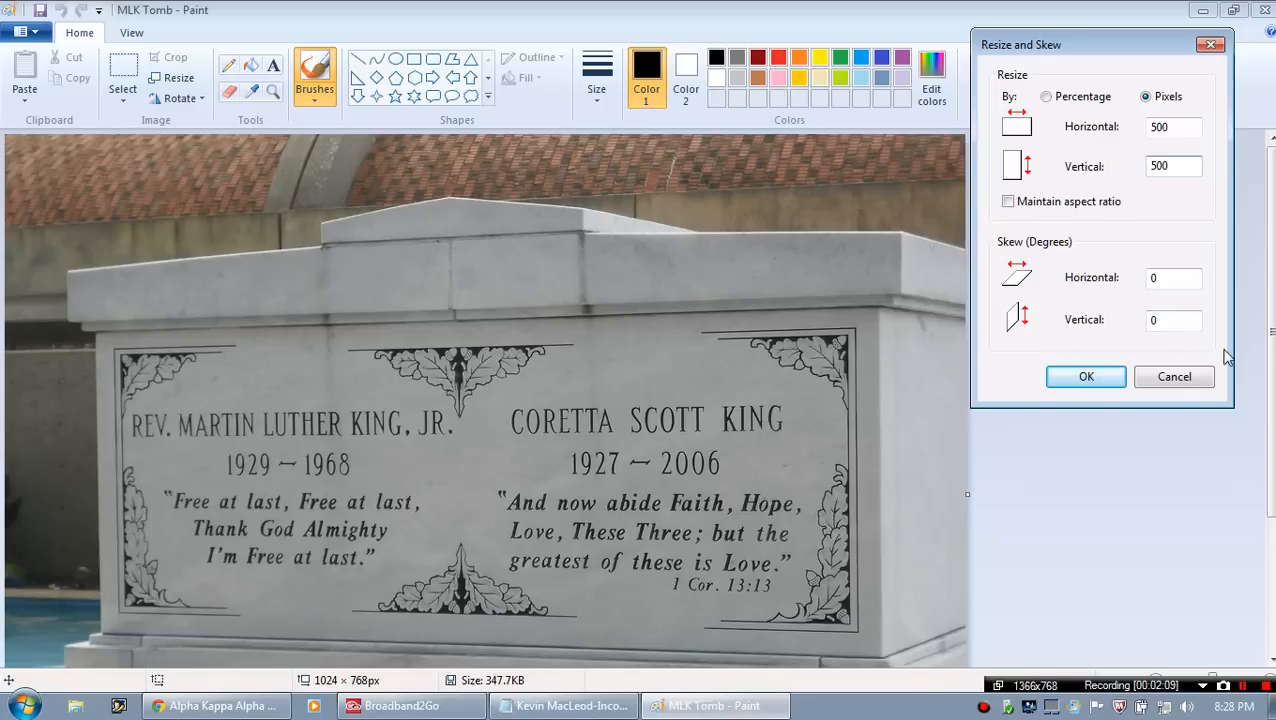
mouse_move(1160, 364)
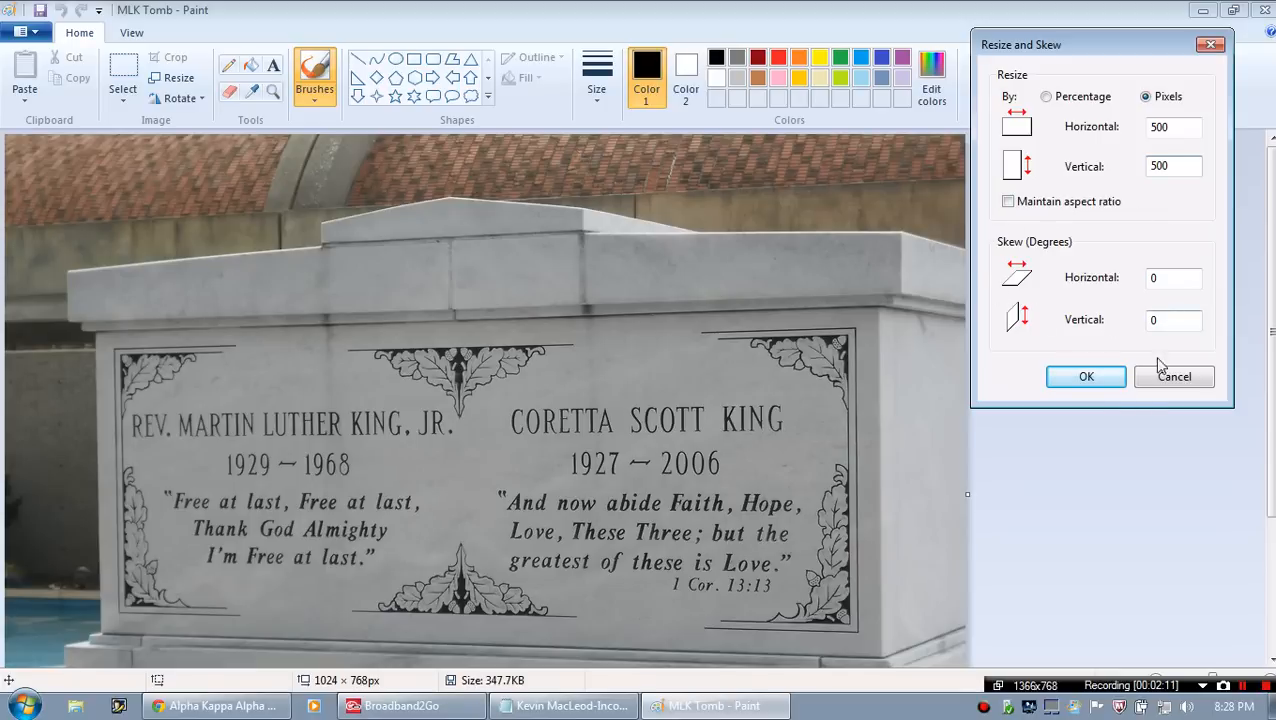
click(1086, 376)
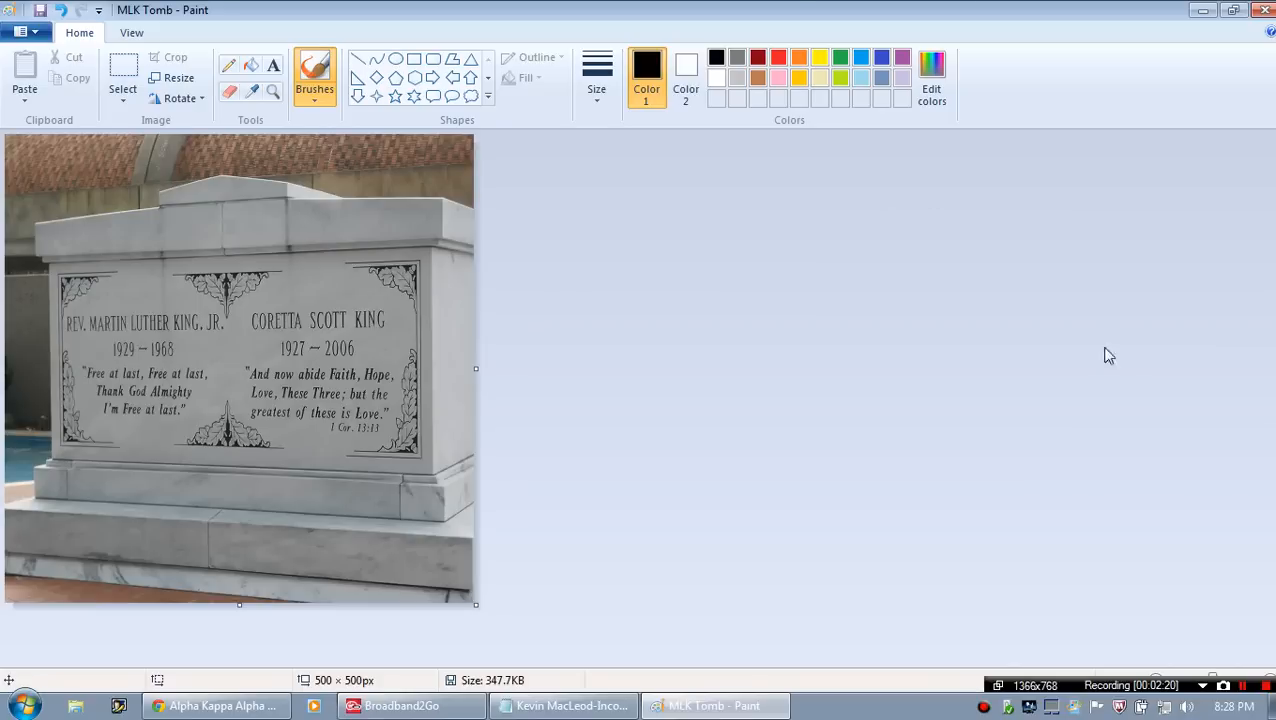
Save a PNG copy named MLK Tomb Smaller in the Free Tech Tutor Photos folder.
click(26, 32)
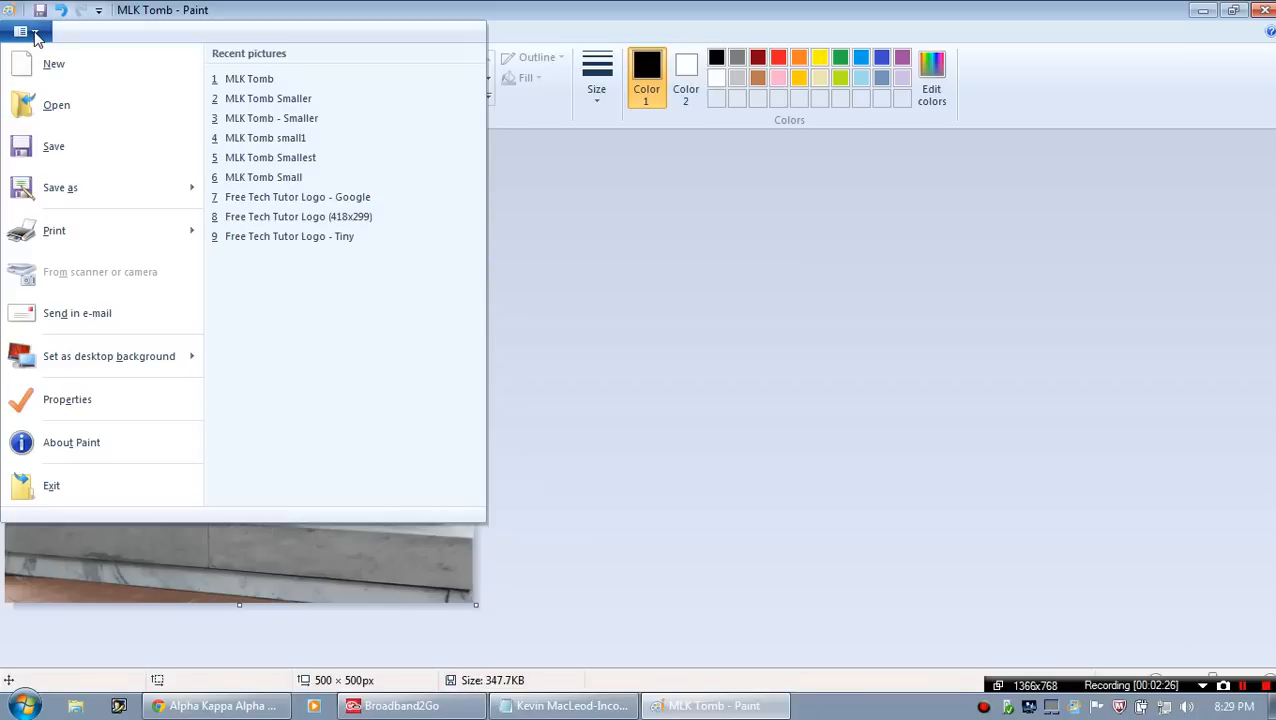
mouse_move(52, 146)
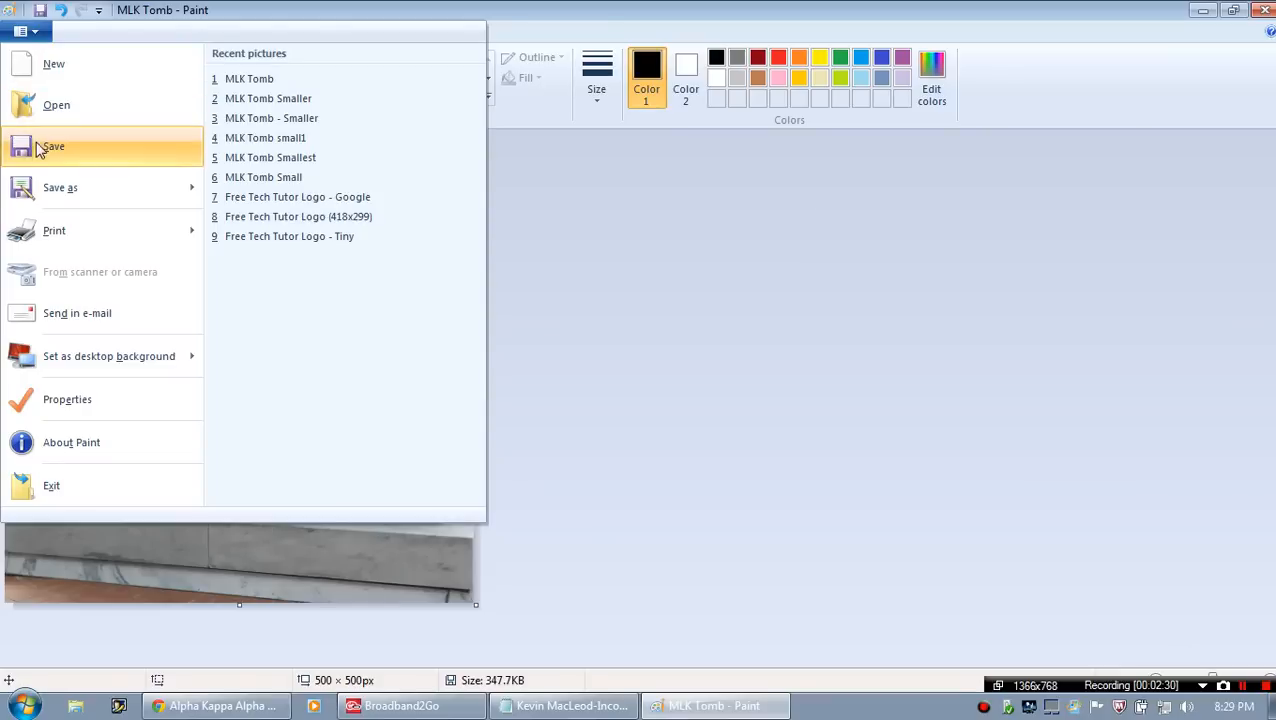
click(60, 188)
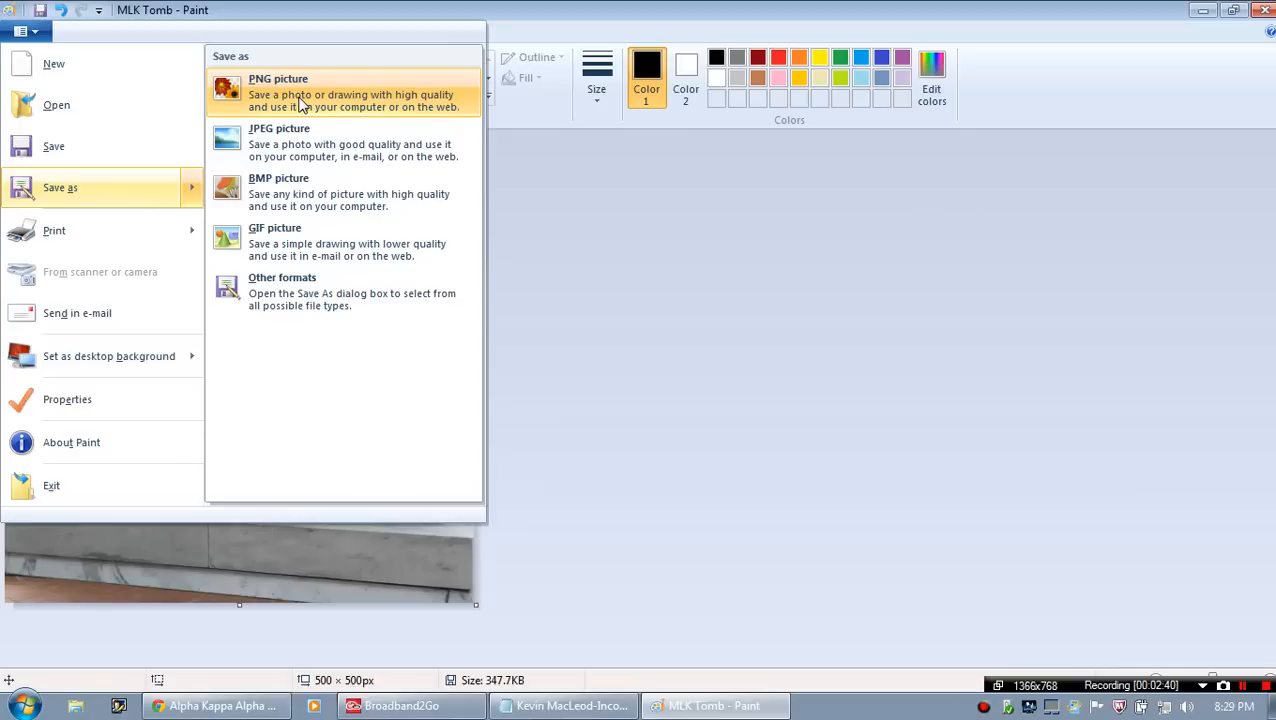
click(278, 84)
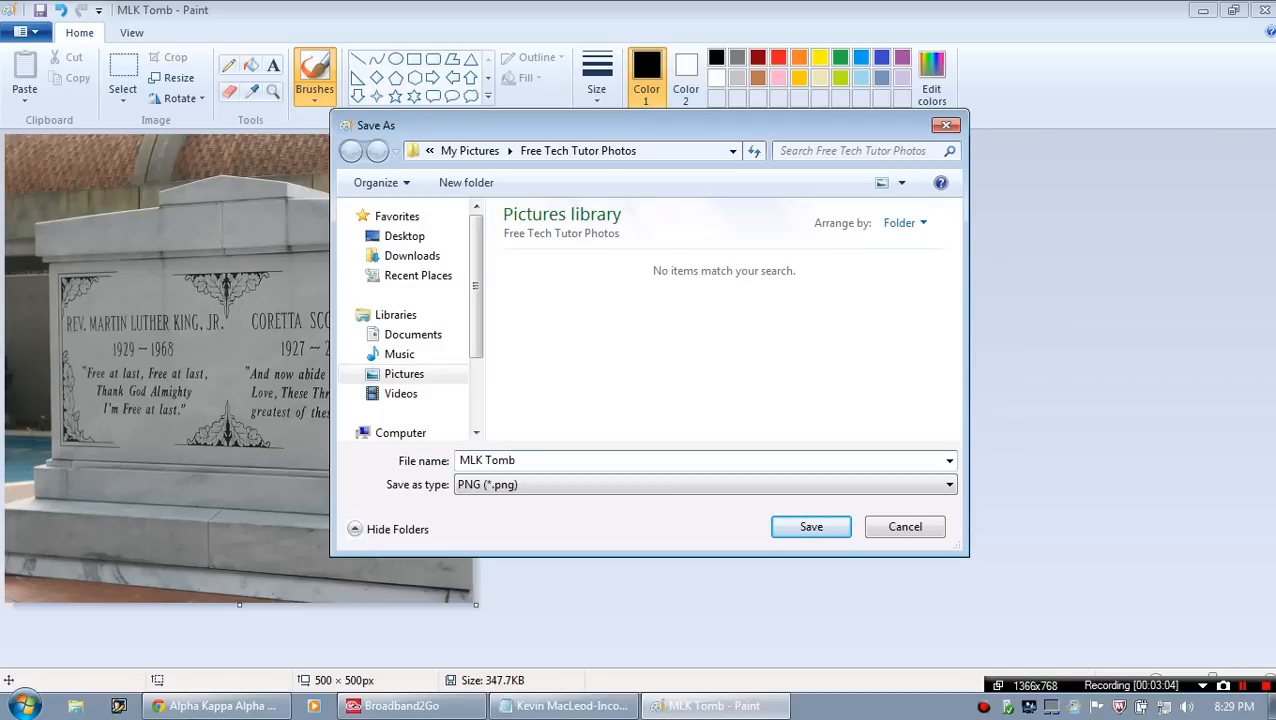
text(Smaller)
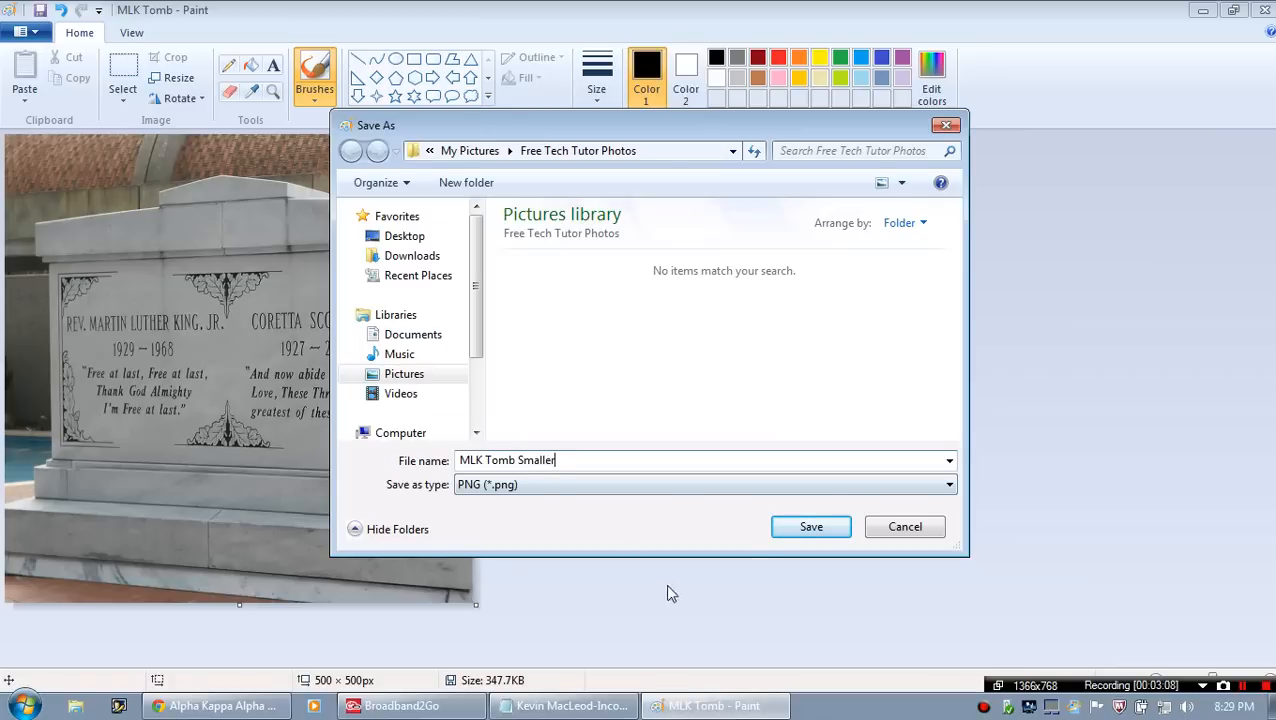
click(812, 528)
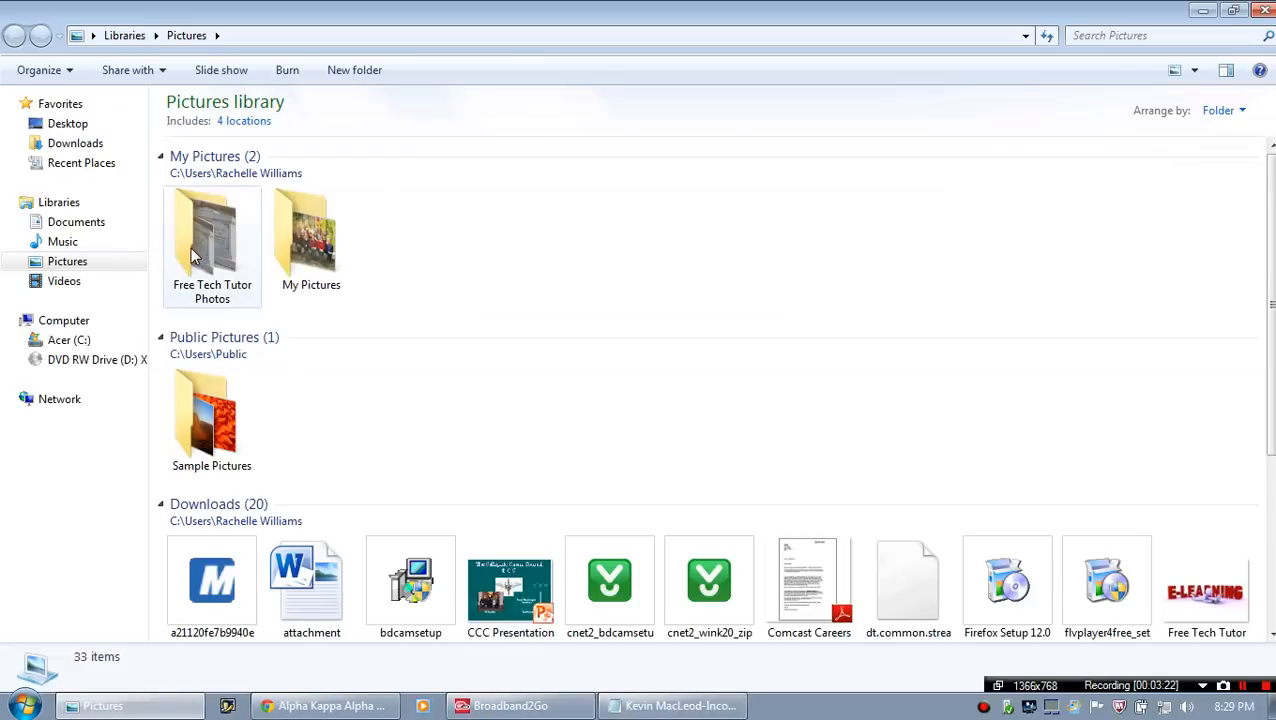
In Free Tech Tutor Photos, preview MLK Tomb Smaller twice to confirm the 500 × 500 PNG copy.
double_click(212, 236)
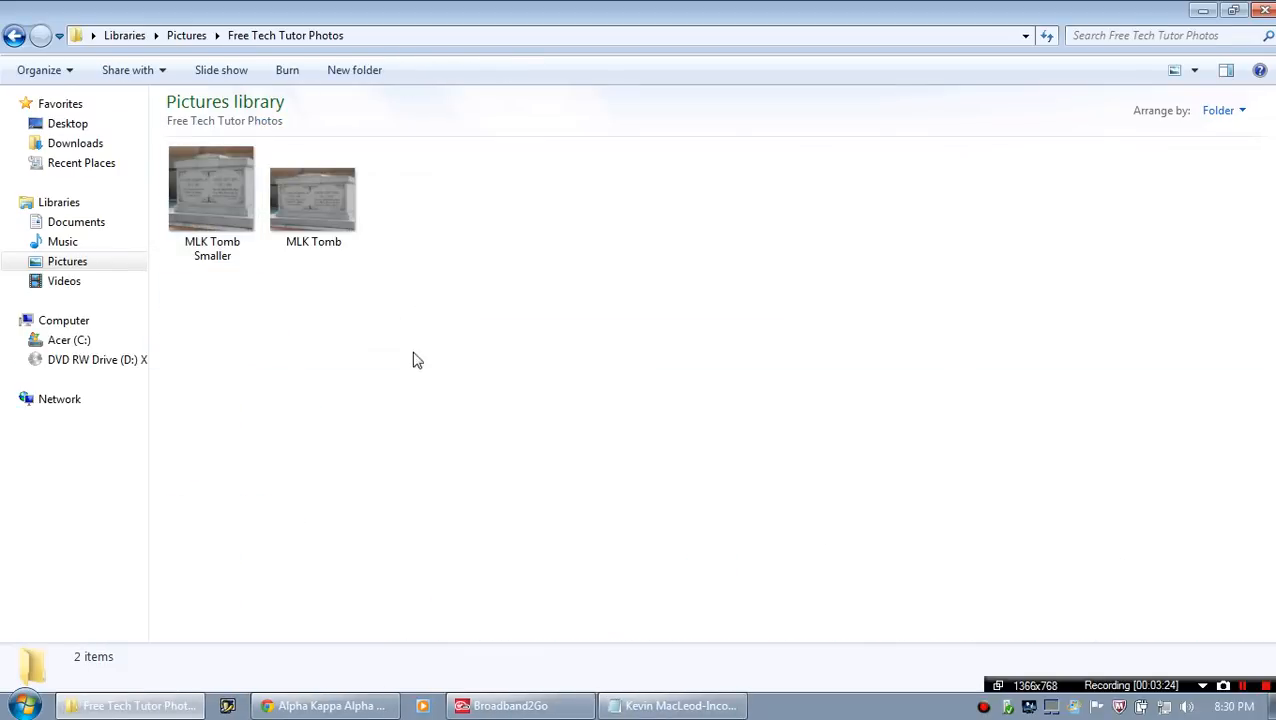
double_click(212, 188)
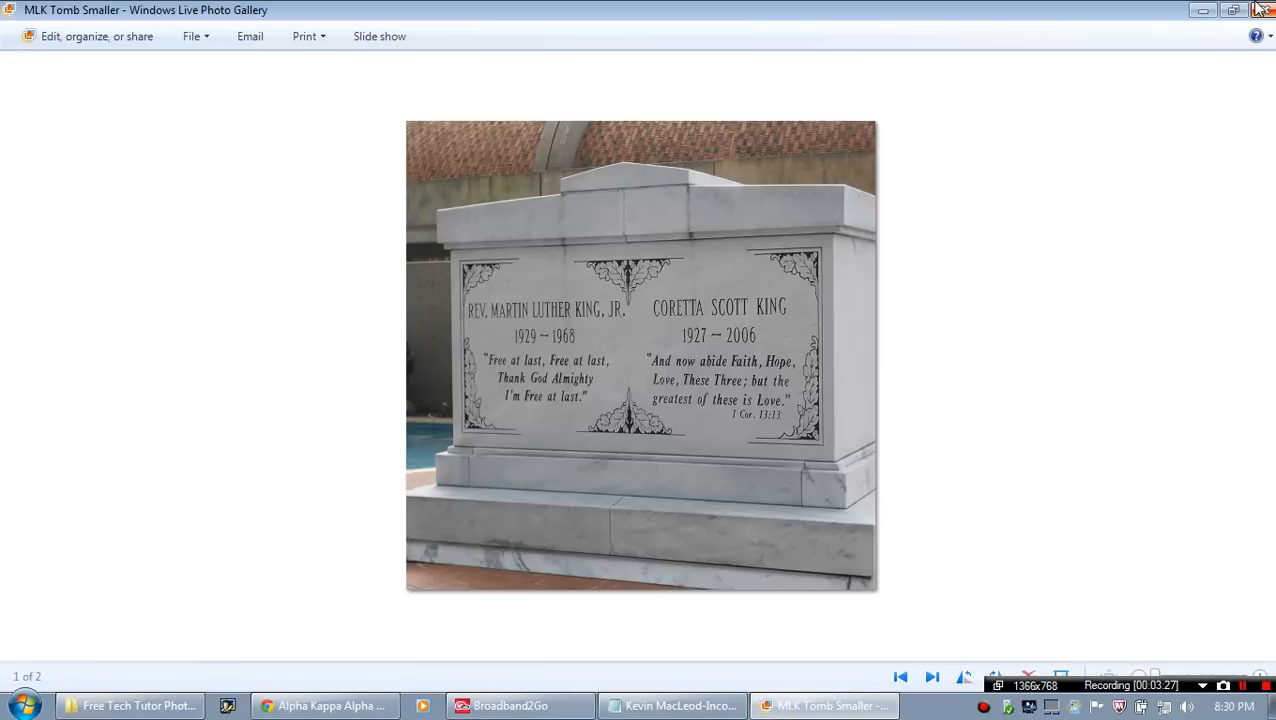
click(930, 676)
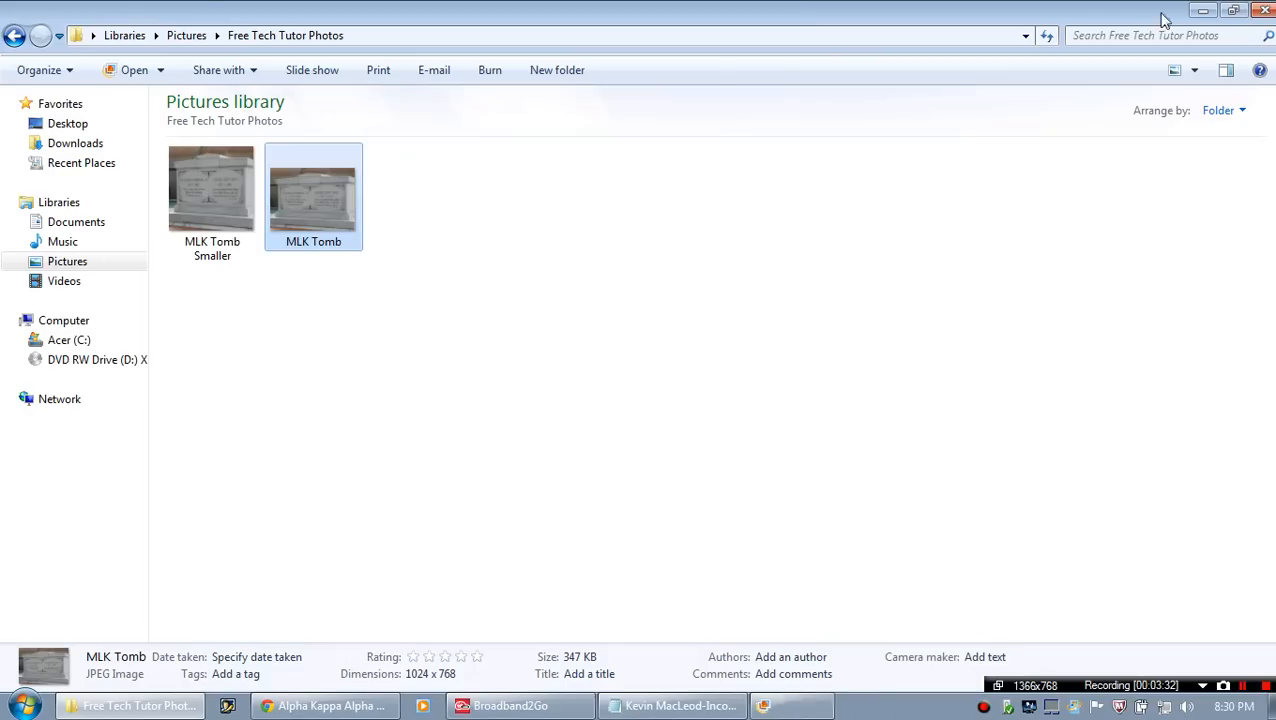
double_click(212, 188)
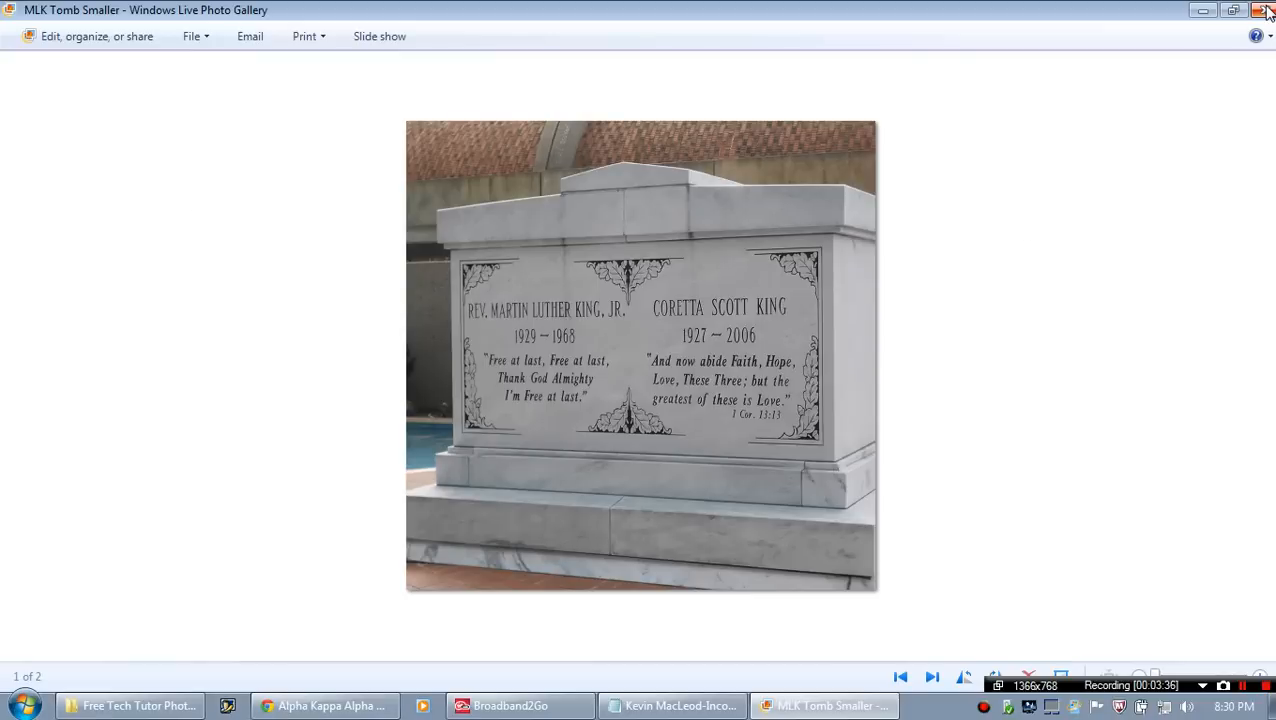
click(1264, 10)
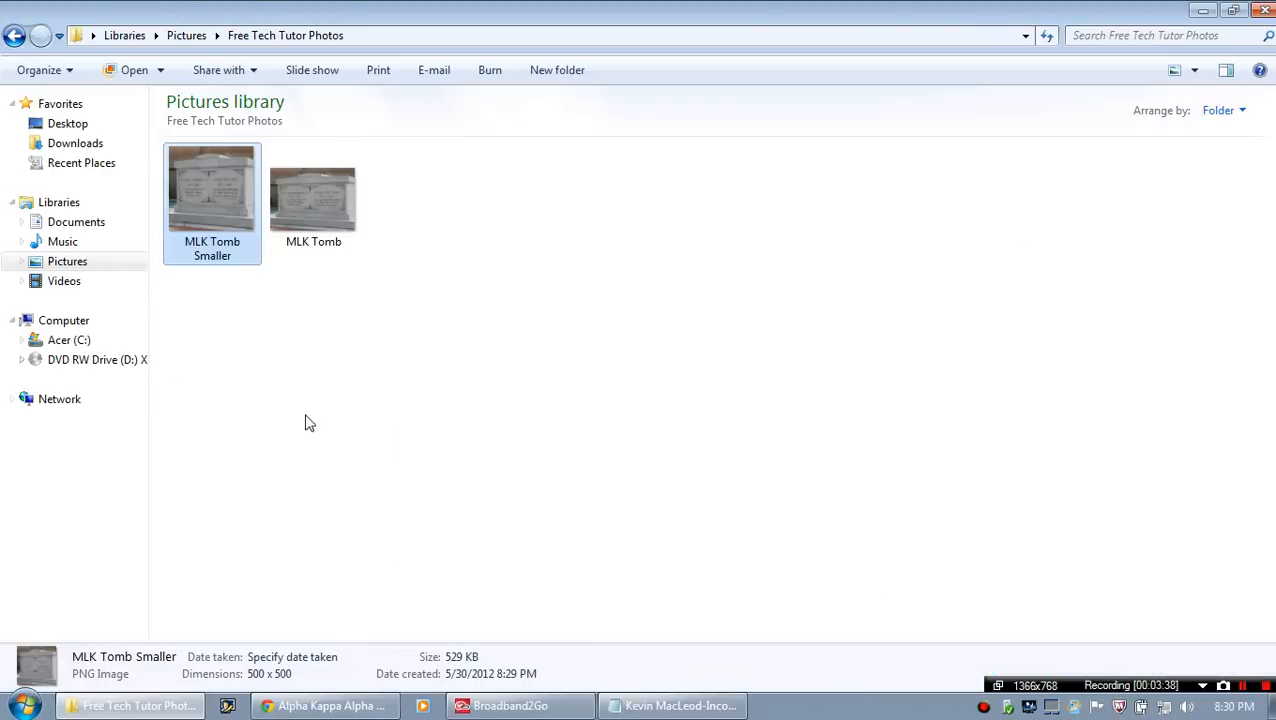